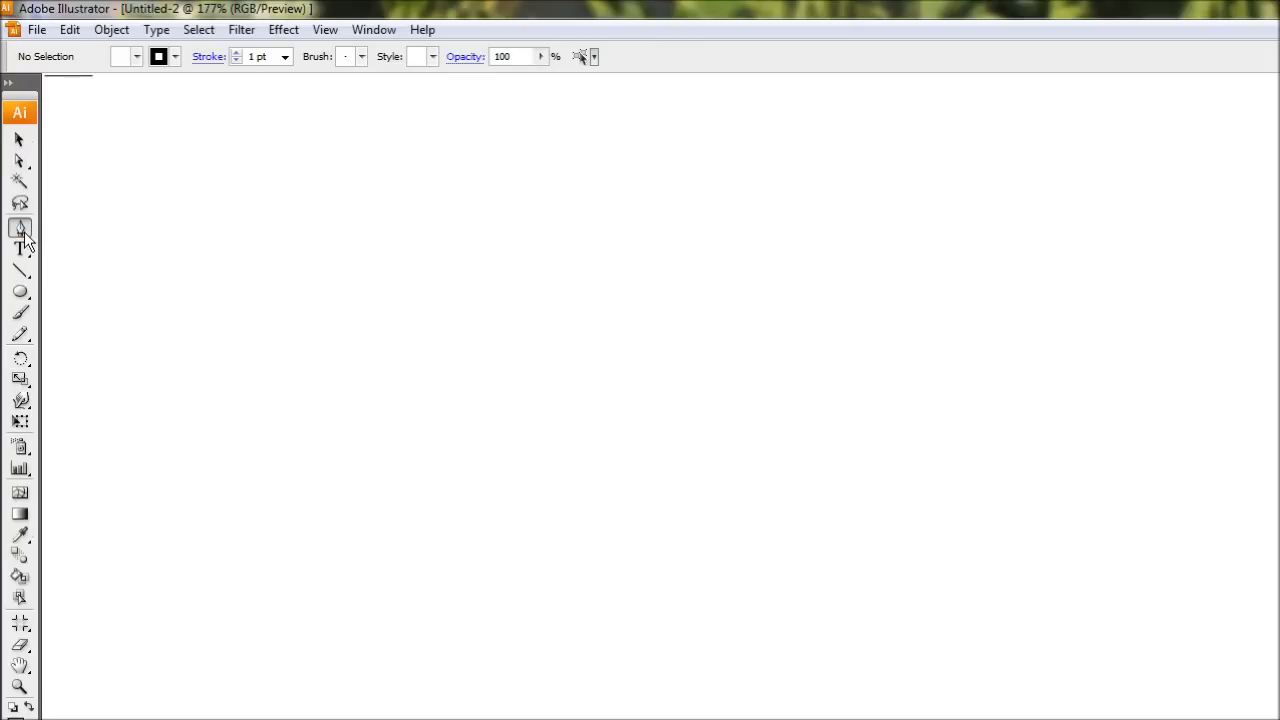
# Switch to the Pen tool and bring up the stroke weight list to choose 10 pt
pyautogui.click(20, 228)
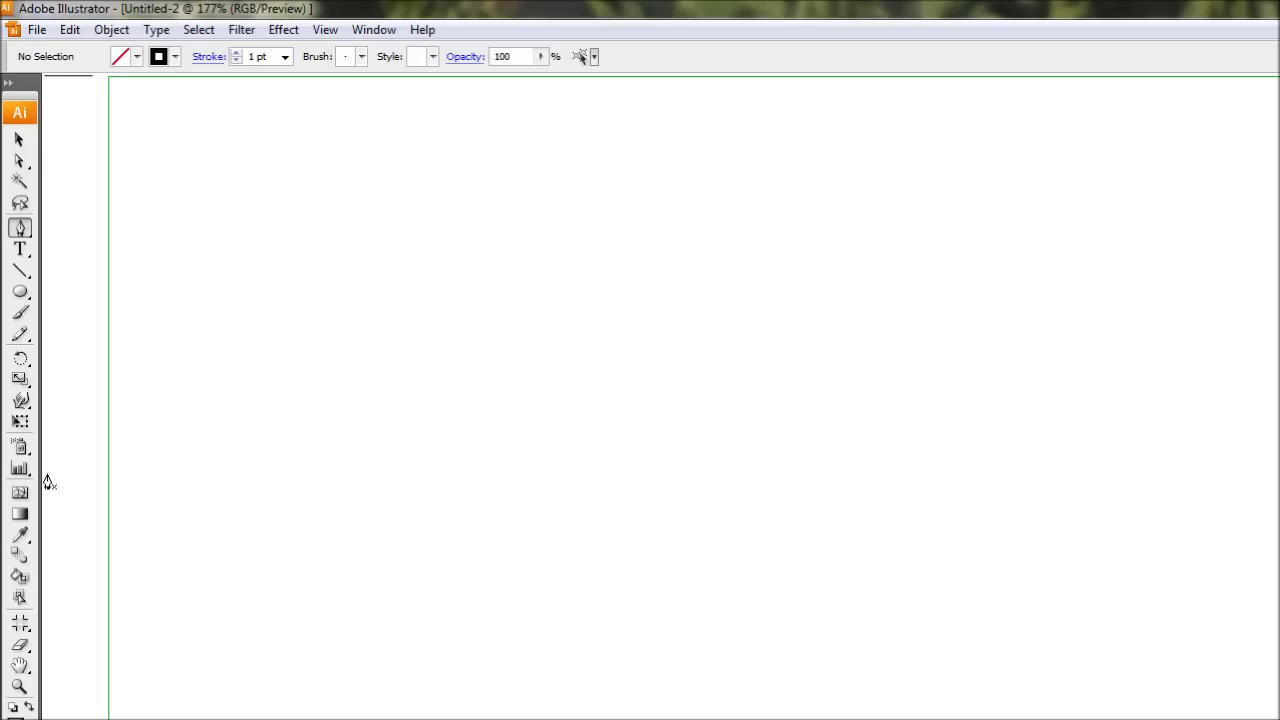
pyautogui.click(284, 56)
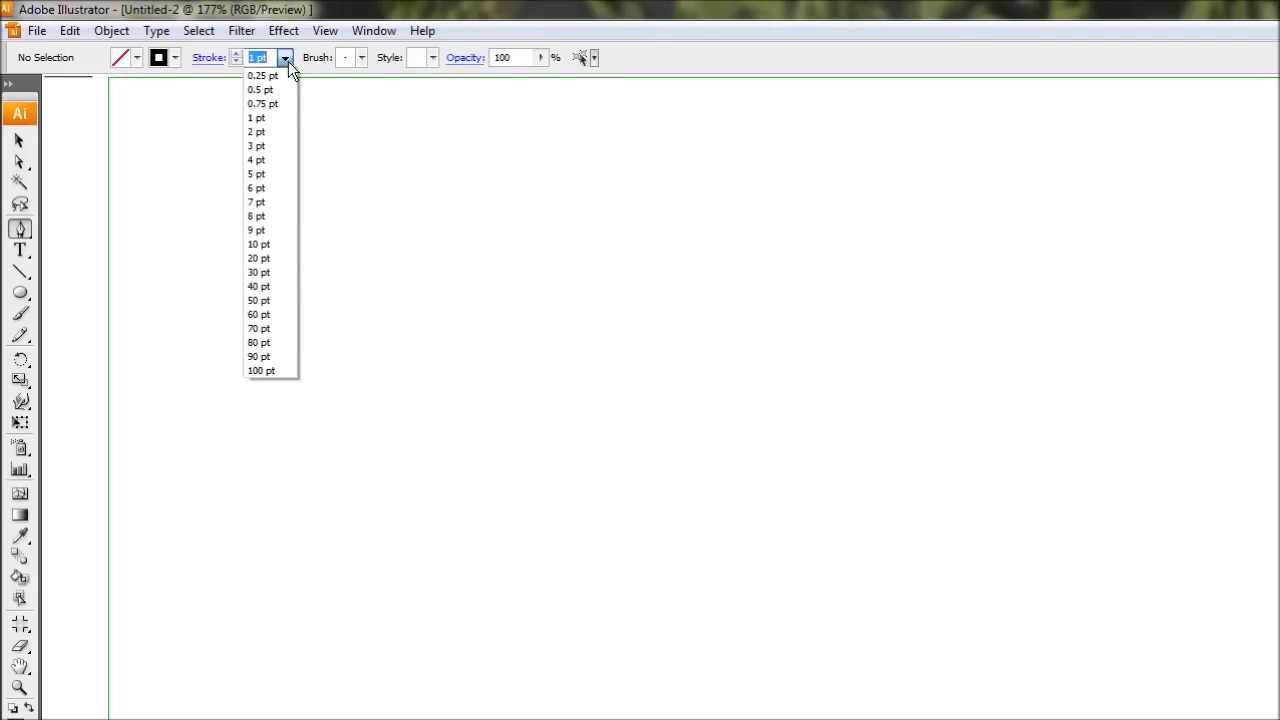
pyautogui.moveTo(258, 244)
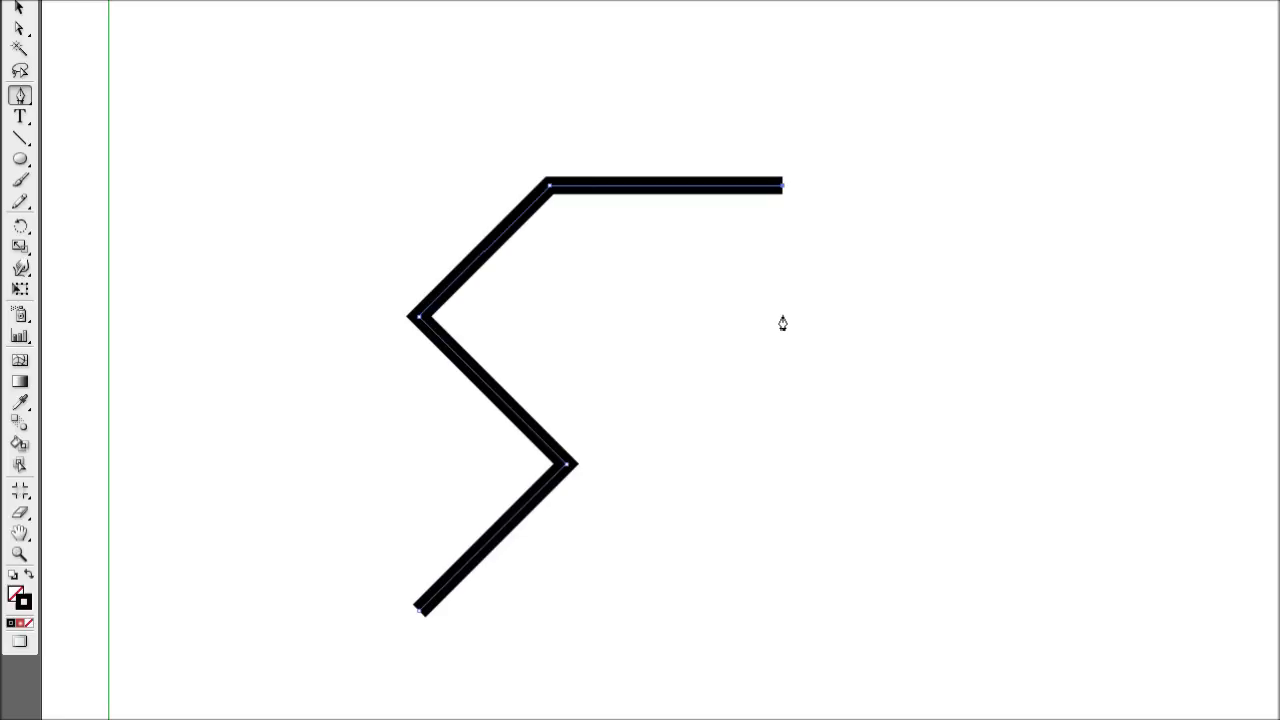
pyautogui.moveTo(772, 200)
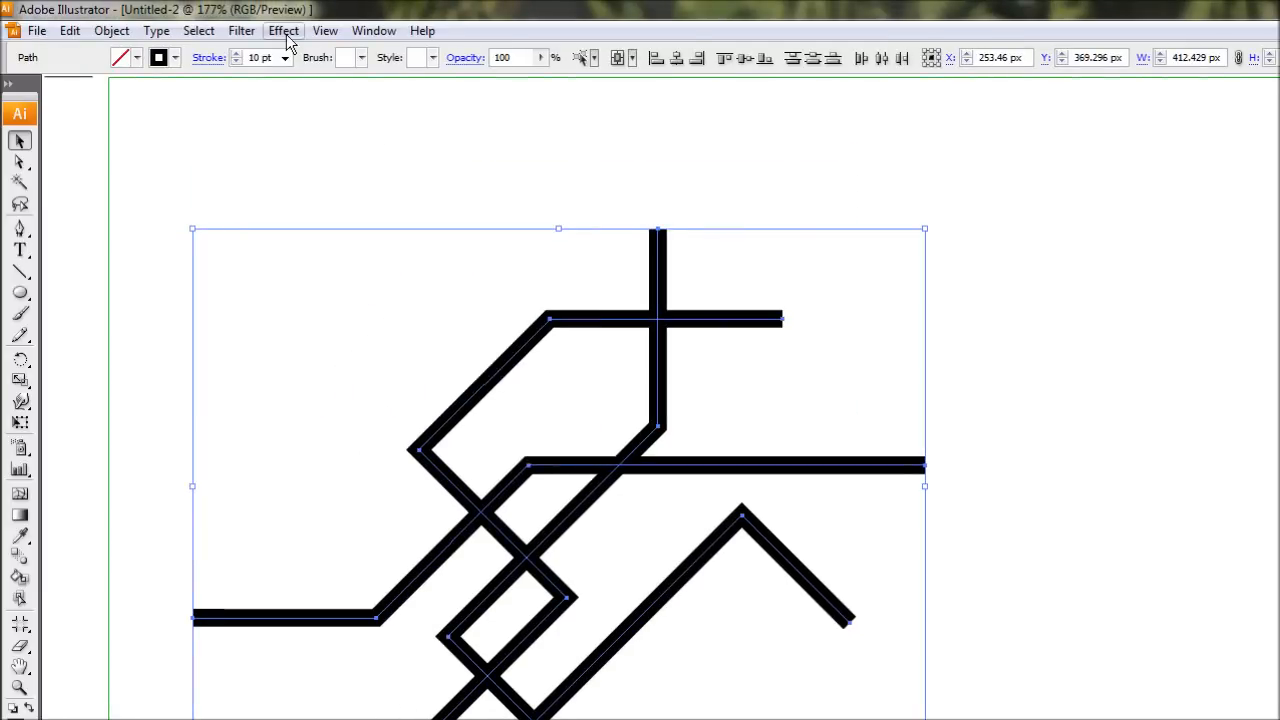
# Choose Effect > Stylize > Round Corners for all the selected paths
pyautogui.click(284, 30)
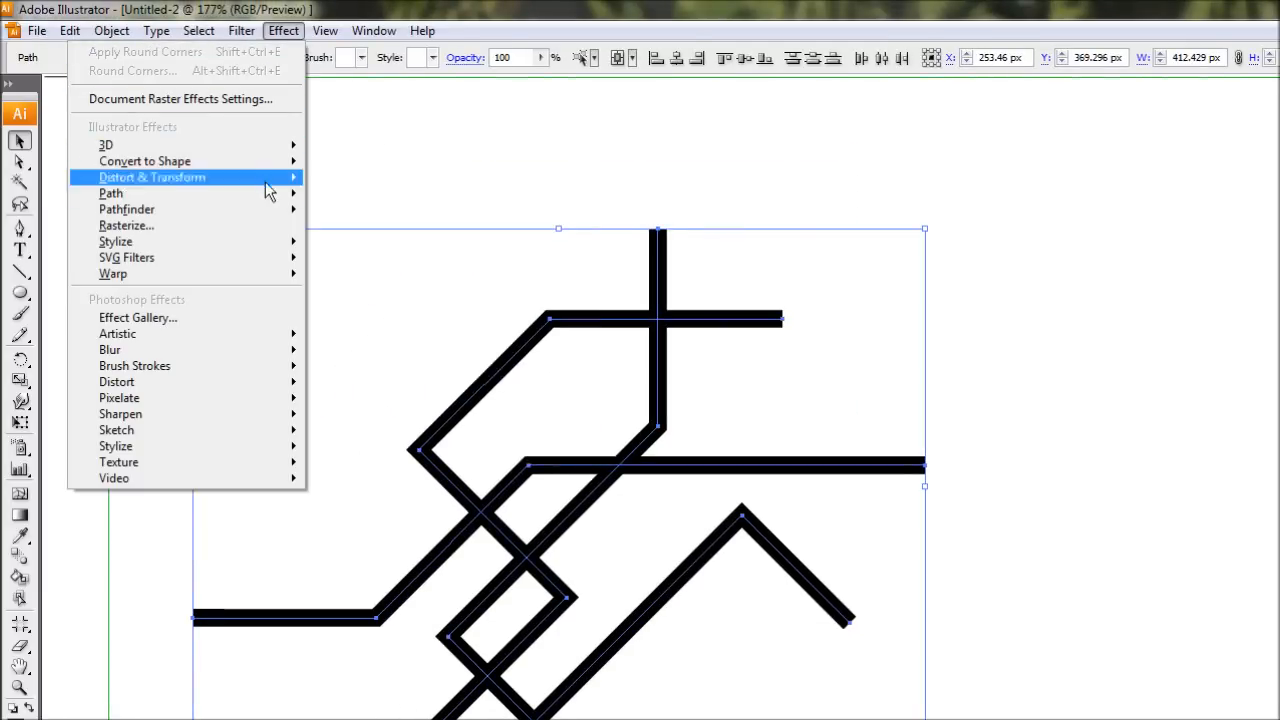
pyautogui.moveTo(116, 240)
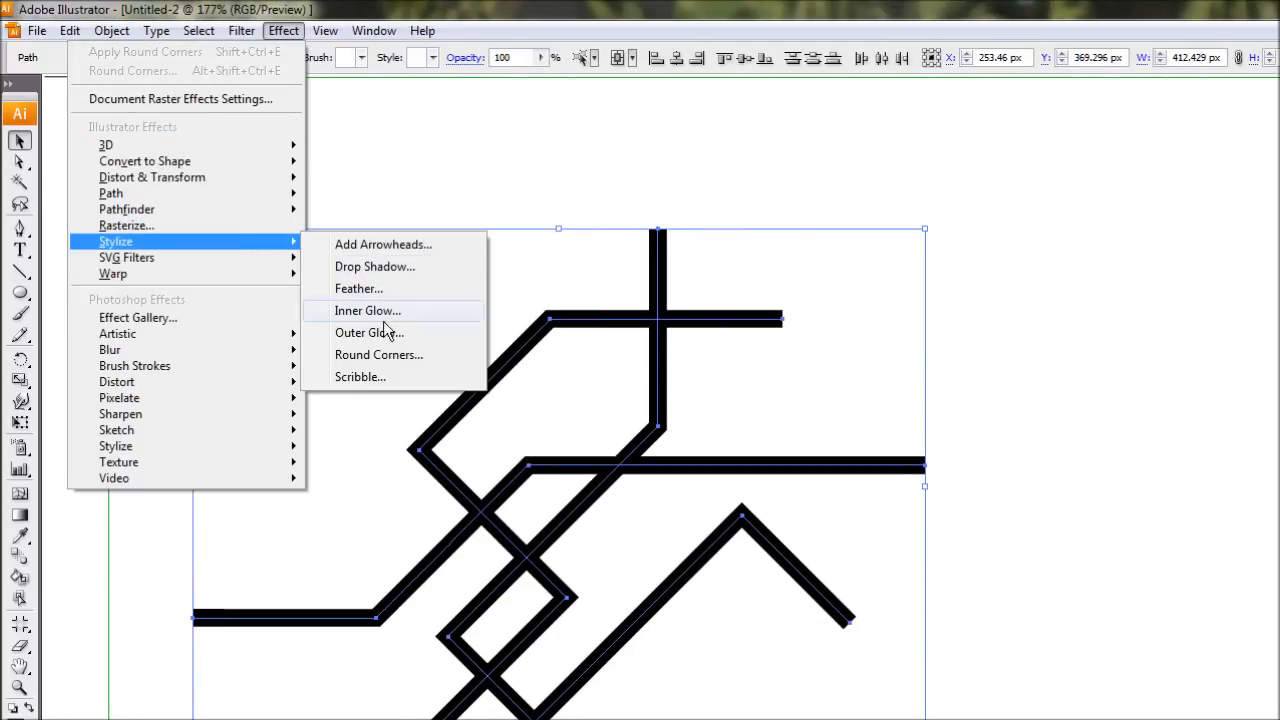
pyautogui.click(380, 354)
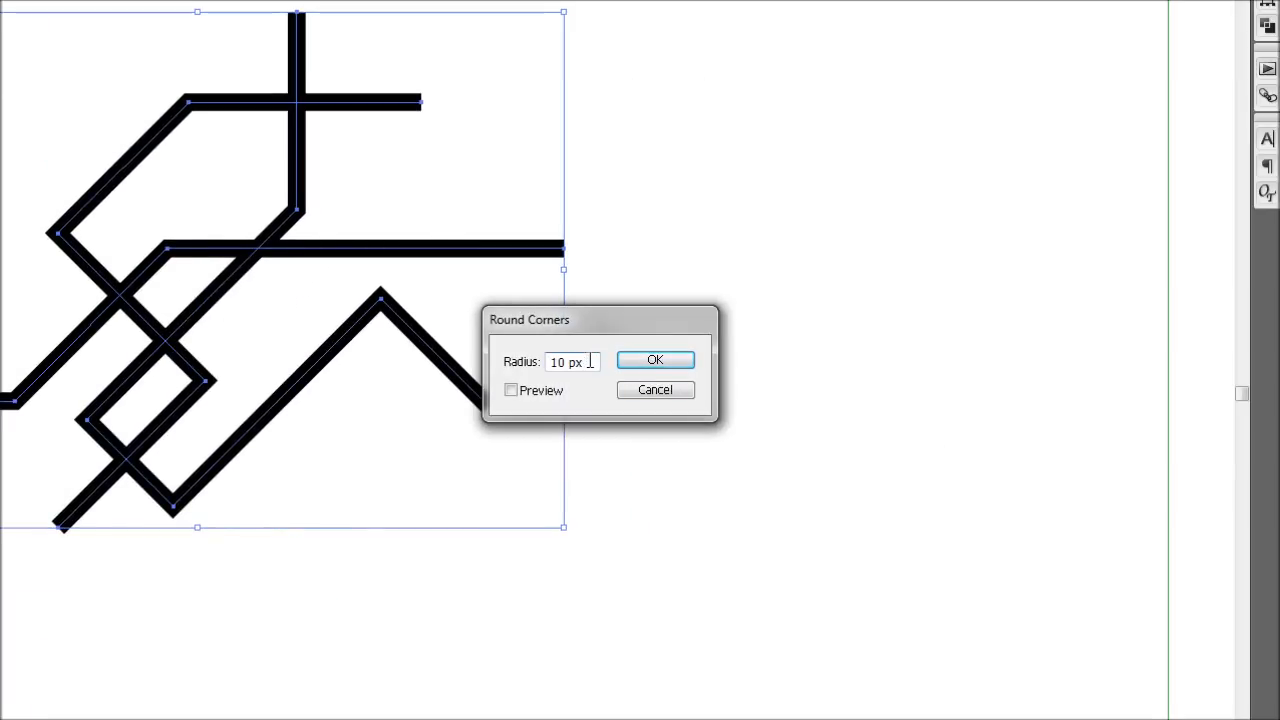
# Apply a 10 px Round Corners radius with Preview to every bend in the lines
pyautogui.tripleClick(570, 362)
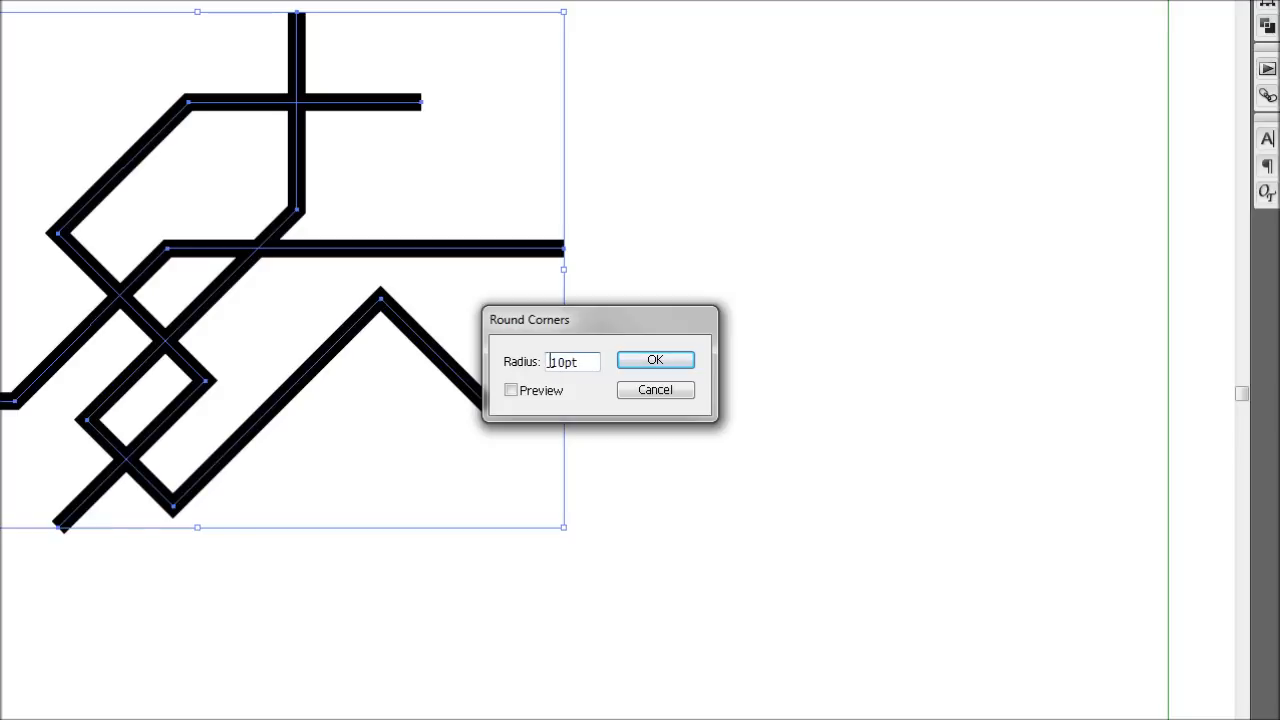
pyautogui.click(512, 390)
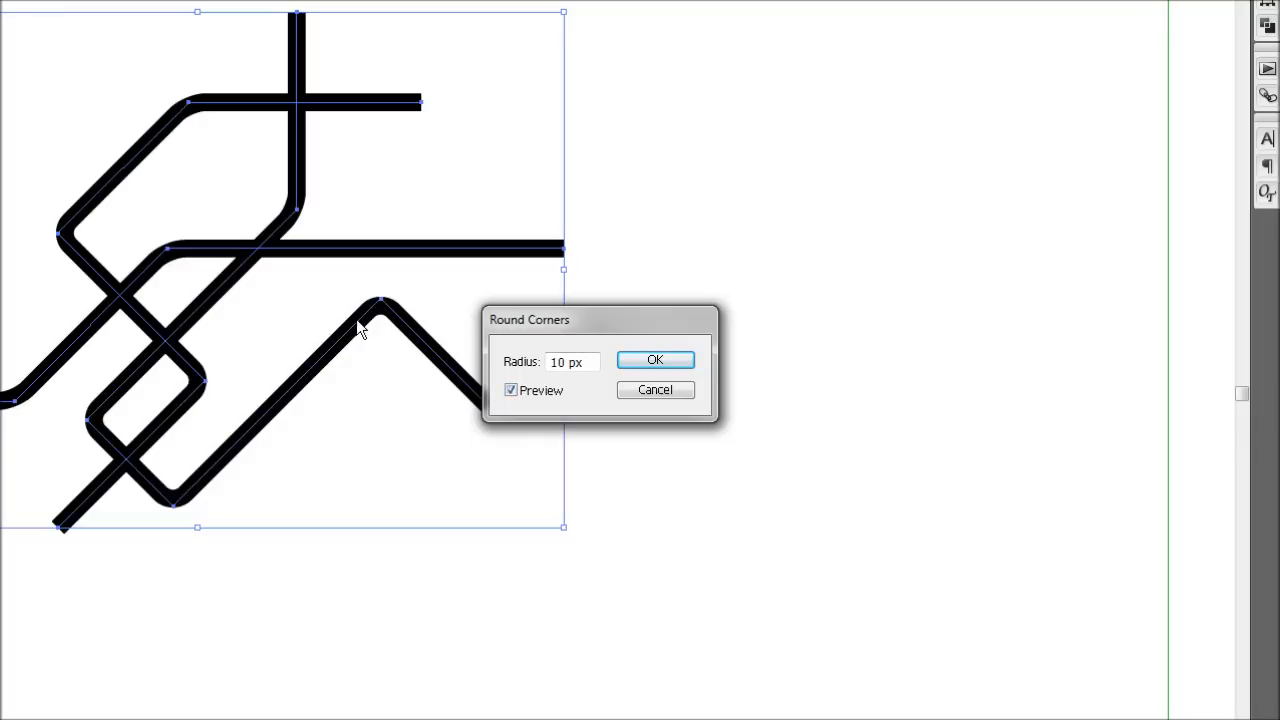
pyautogui.moveTo(456, 324)
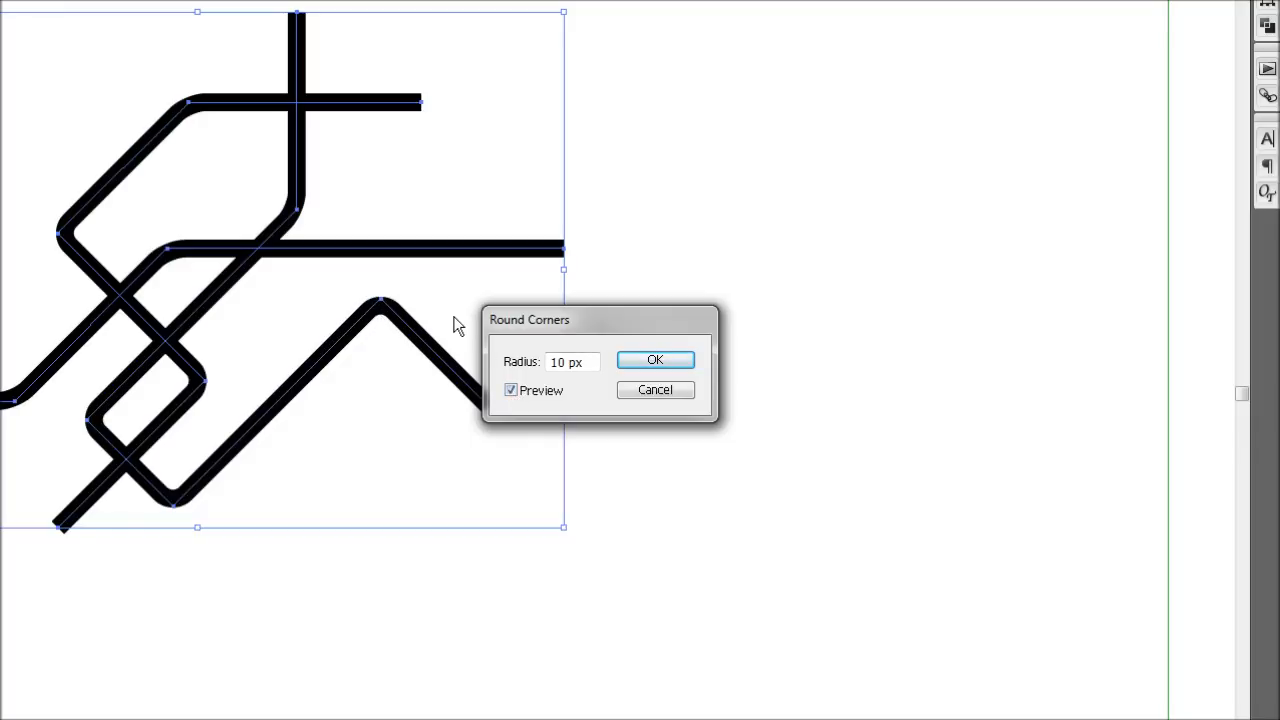
pyautogui.moveTo(428, 318)
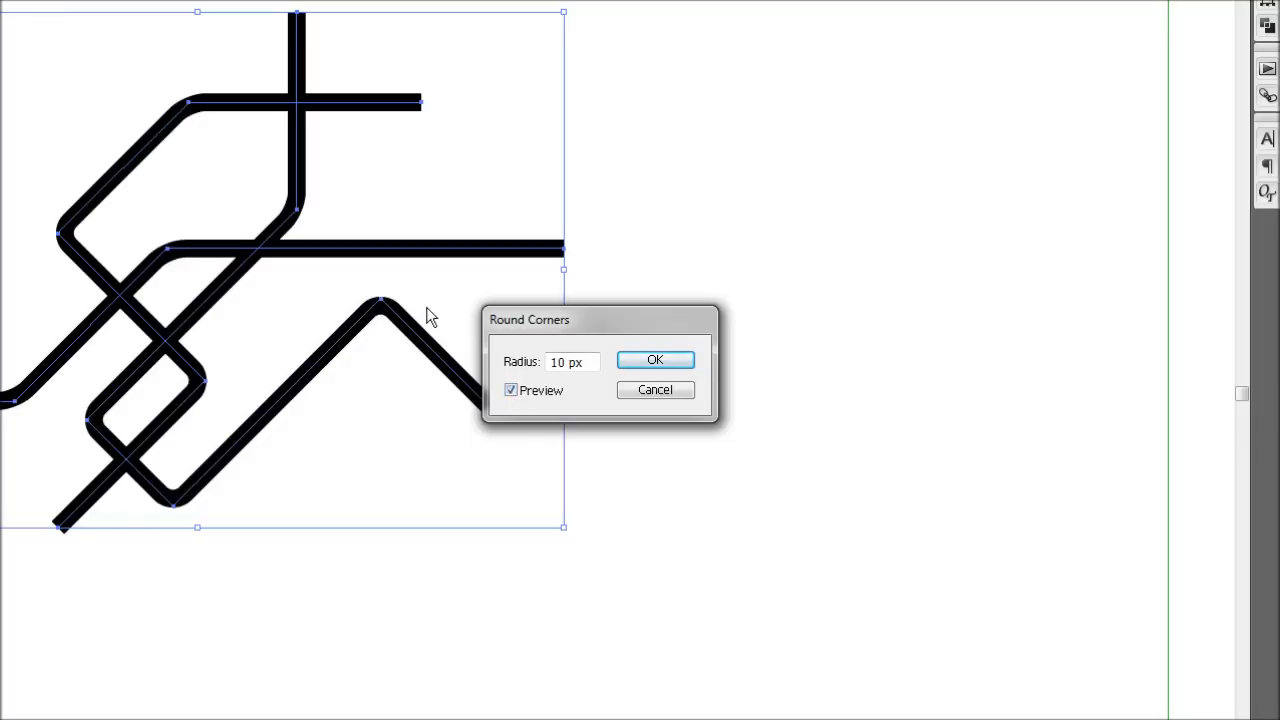
pyautogui.moveTo(458, 344)
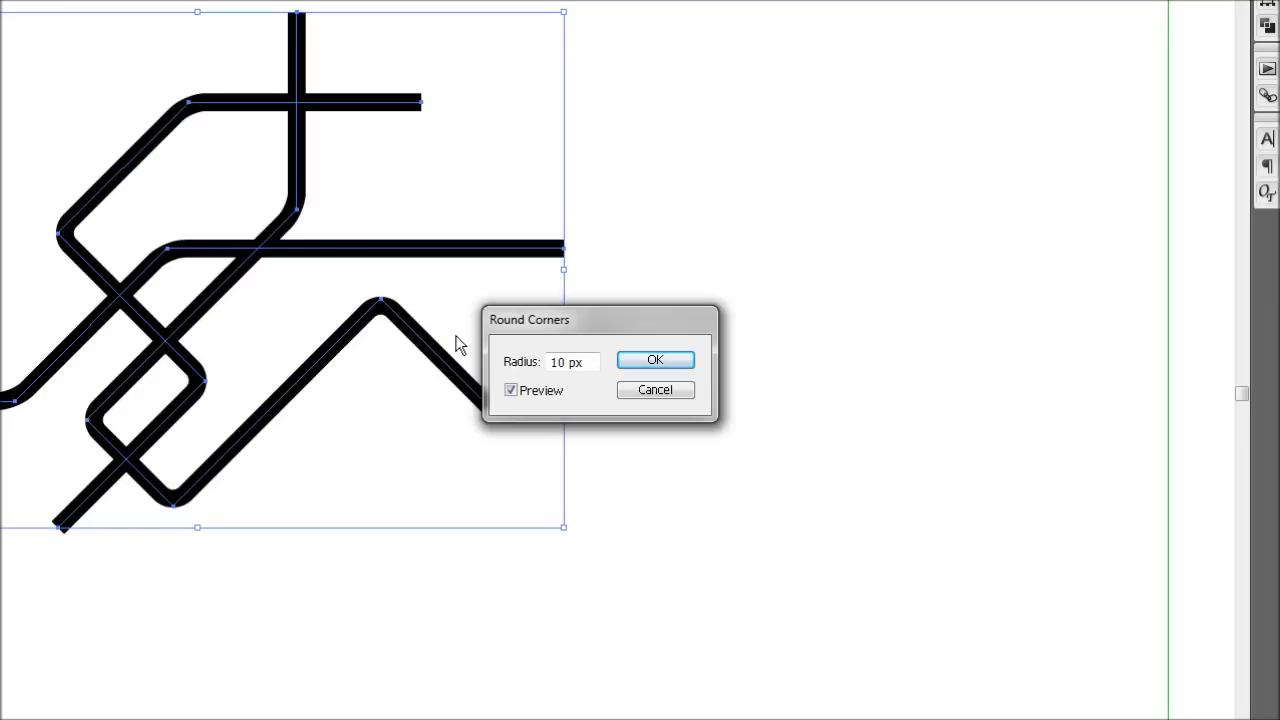
pyautogui.click(656, 360)
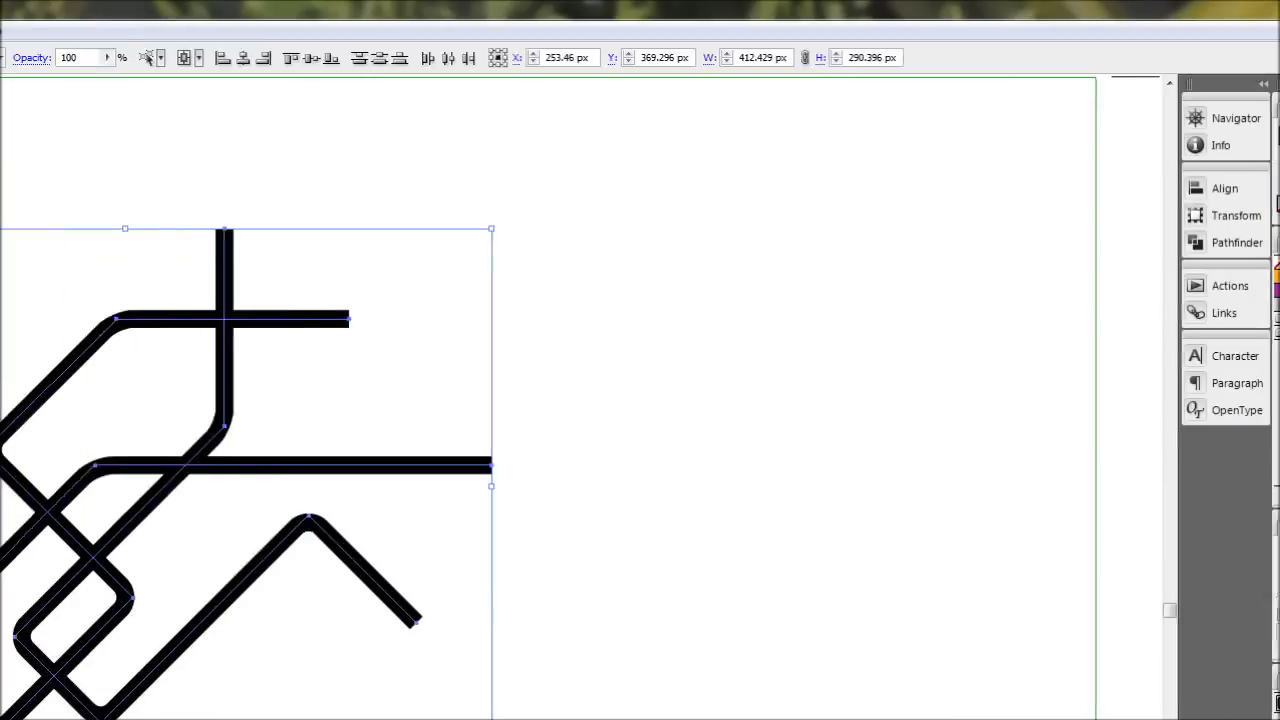
# Check the Round Corners effect in the Appearance panel and cancel without changes
pyautogui.click(374, 30)
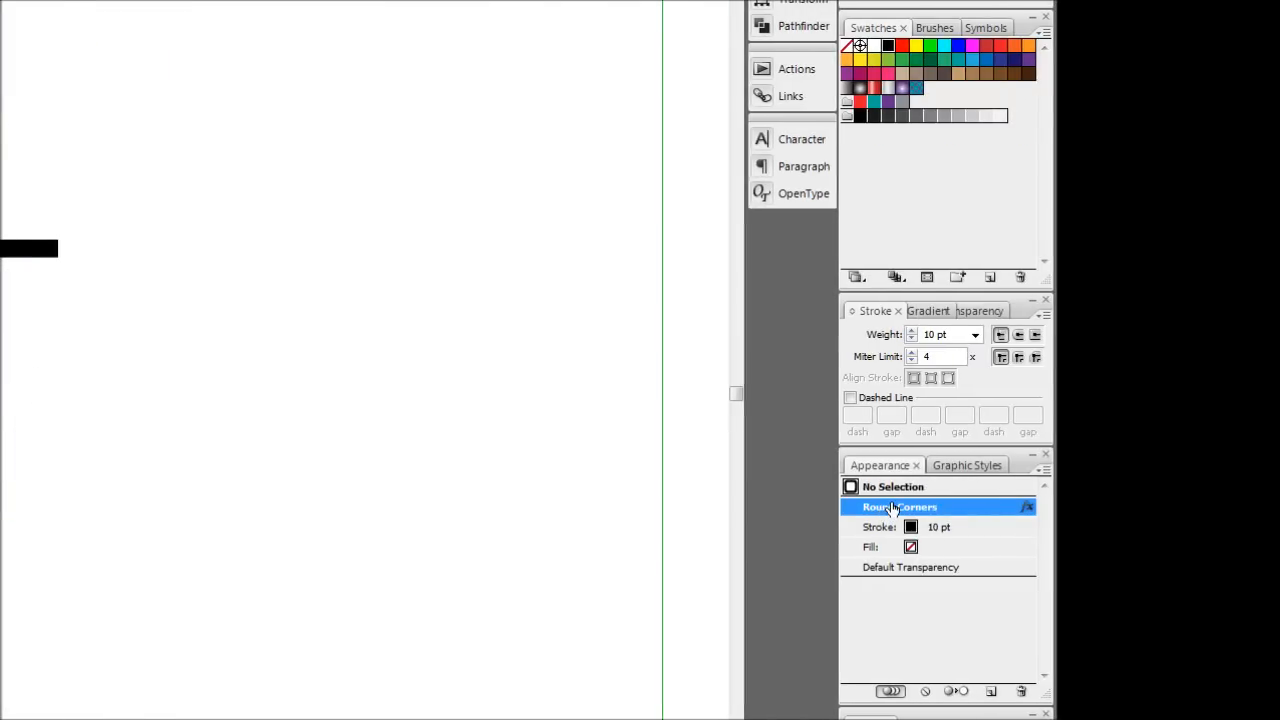
pyautogui.click(898, 508)
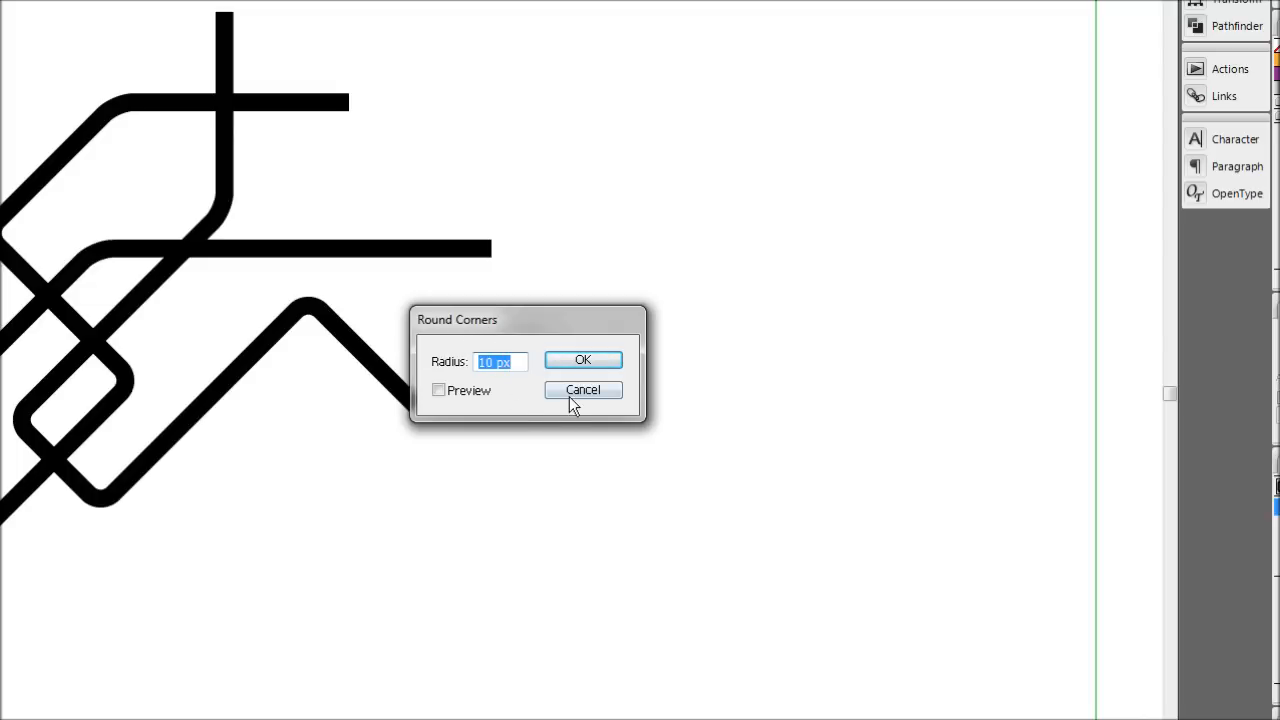
pyautogui.click(582, 360)
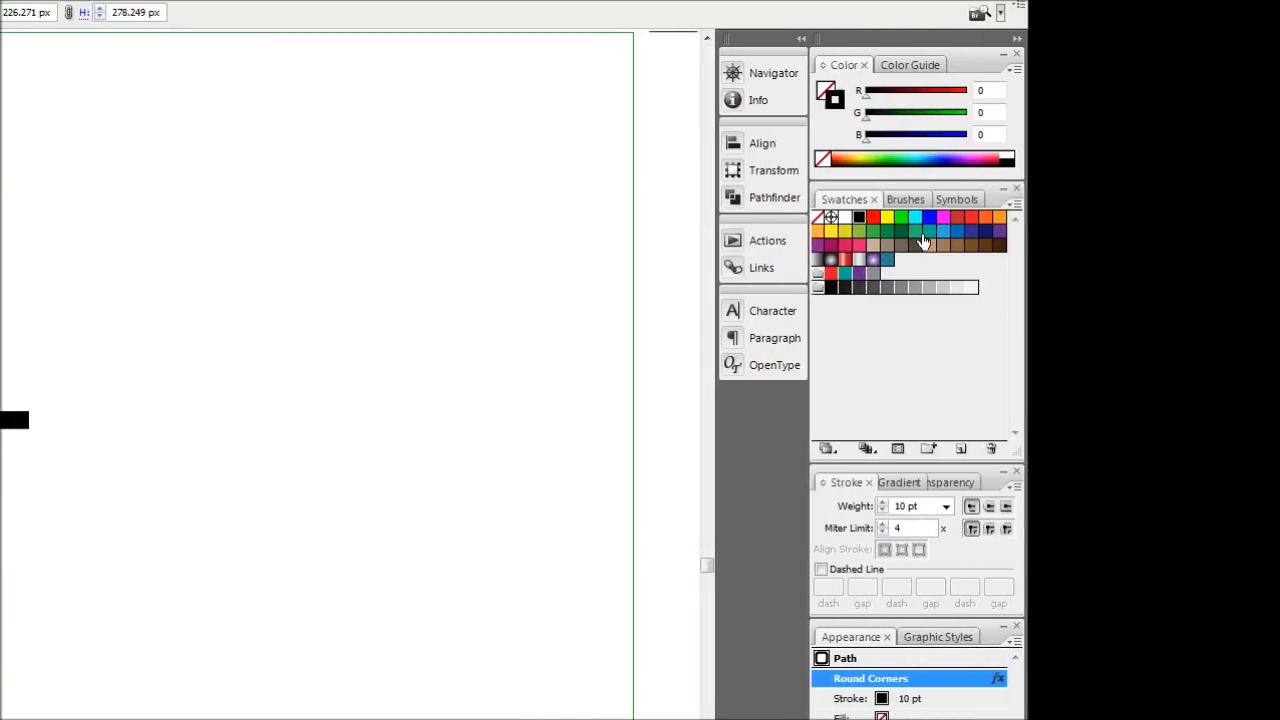
pyautogui.moveTo(940, 238)
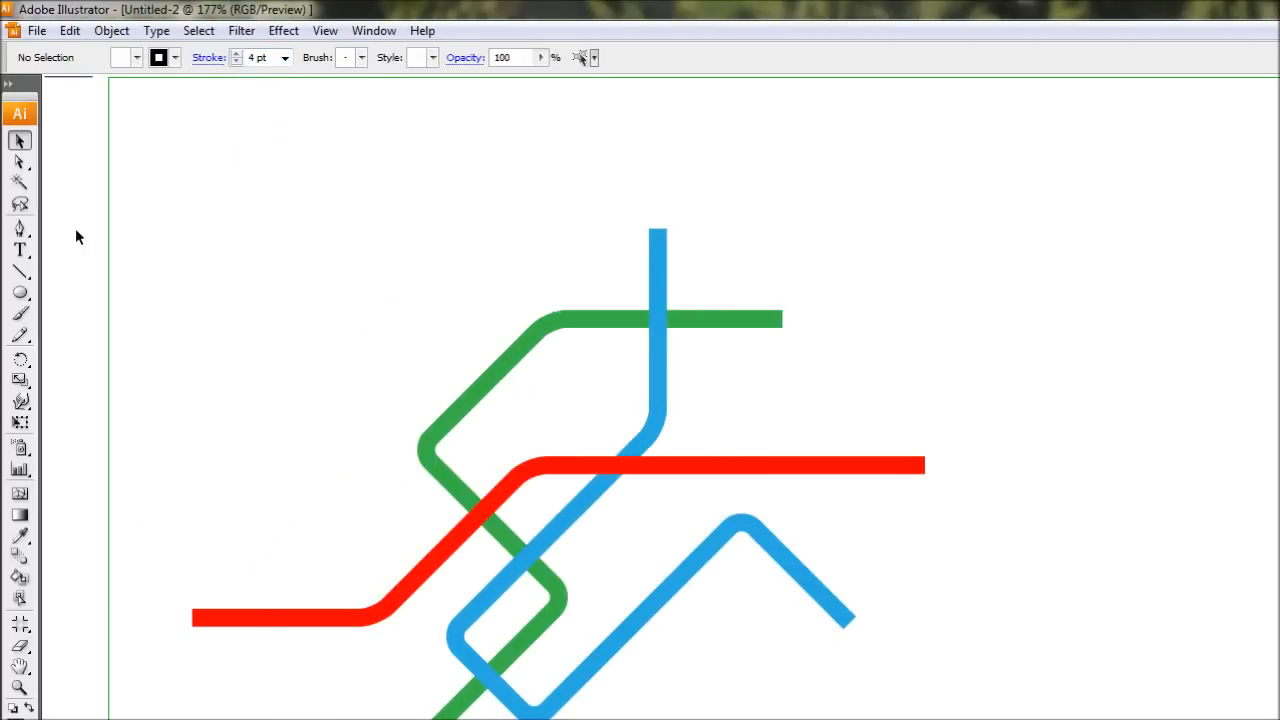
# Pick the Ellipse tool from the shape flyout for drawing station circles
pyautogui.click(20, 292)
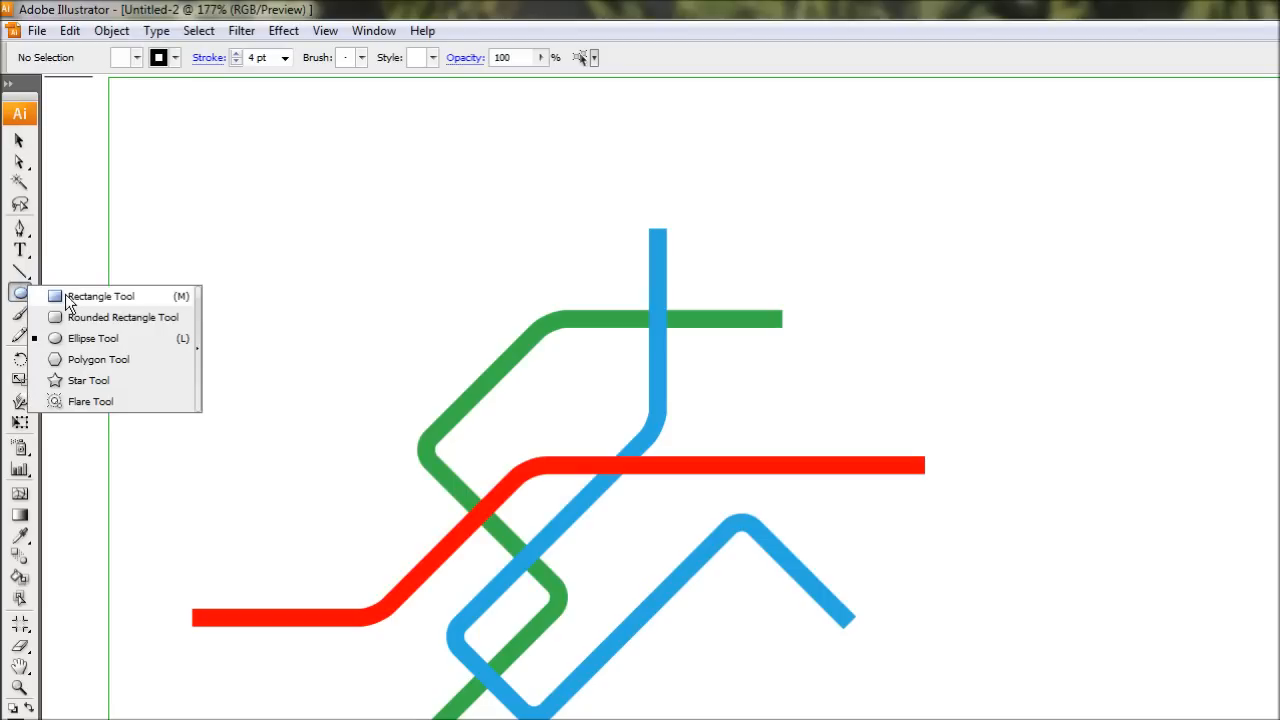
pyautogui.click(92, 338)
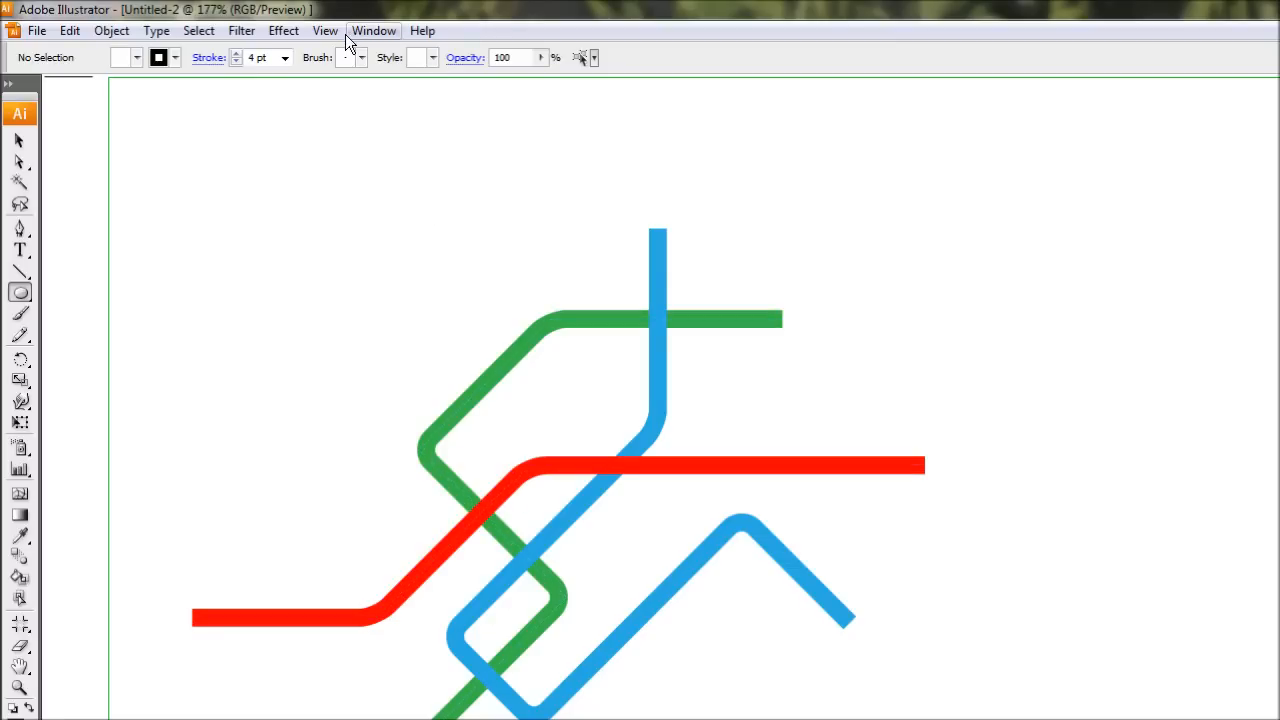
# Draw white black-outlined station circles at each line intersection
pyautogui.click(324, 30)
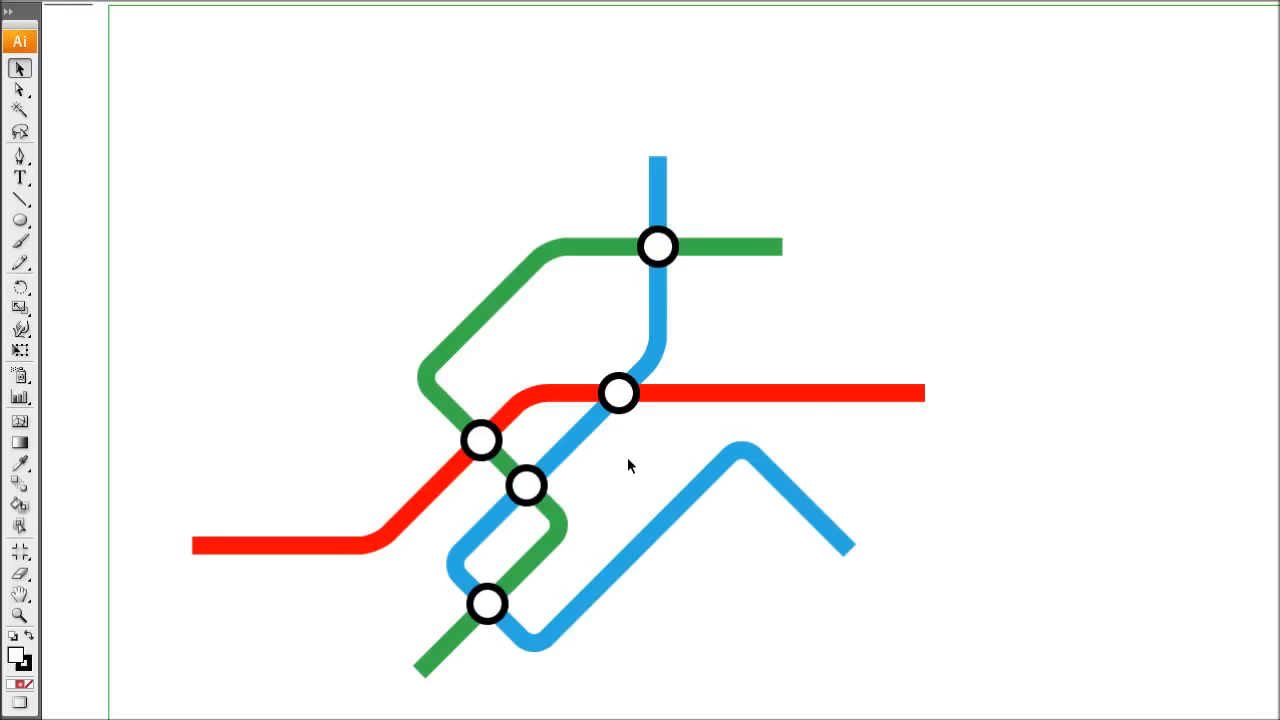
pyautogui.moveTo(388, 248)
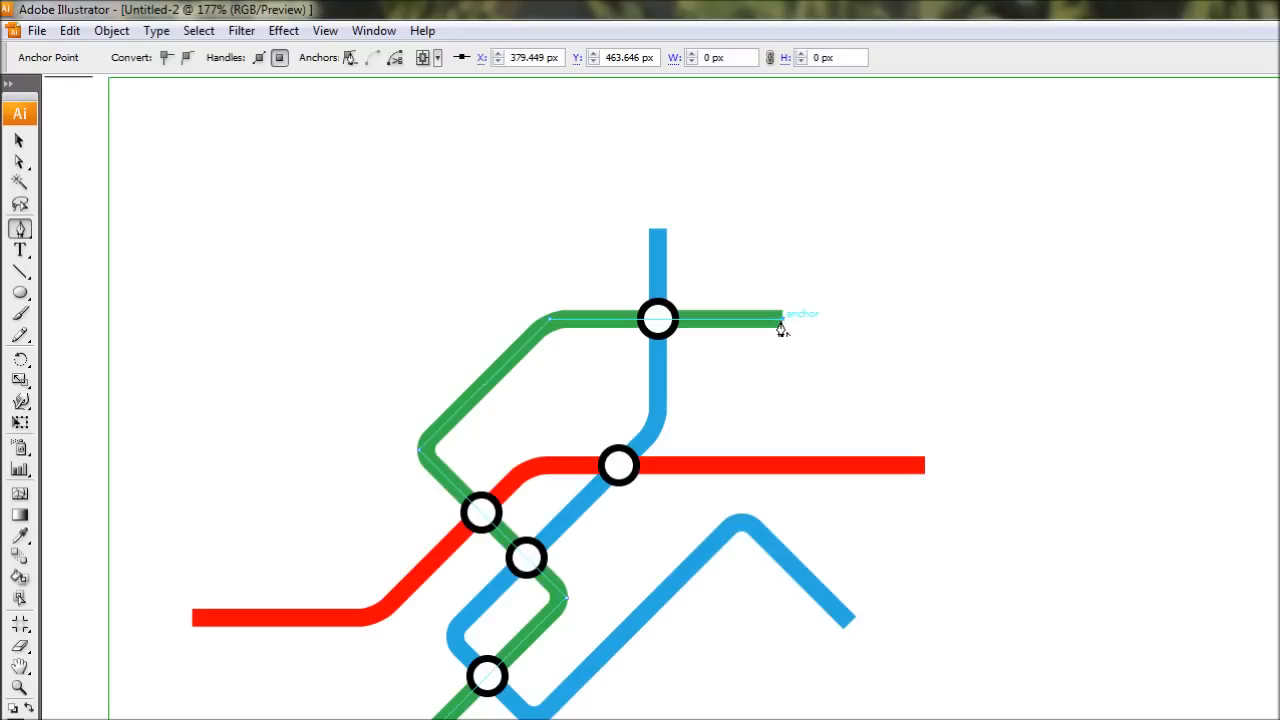
# Extend the green line past its right end, bending it down to the right
pyautogui.moveTo(780, 318); pyautogui.dragTo(870, 410)
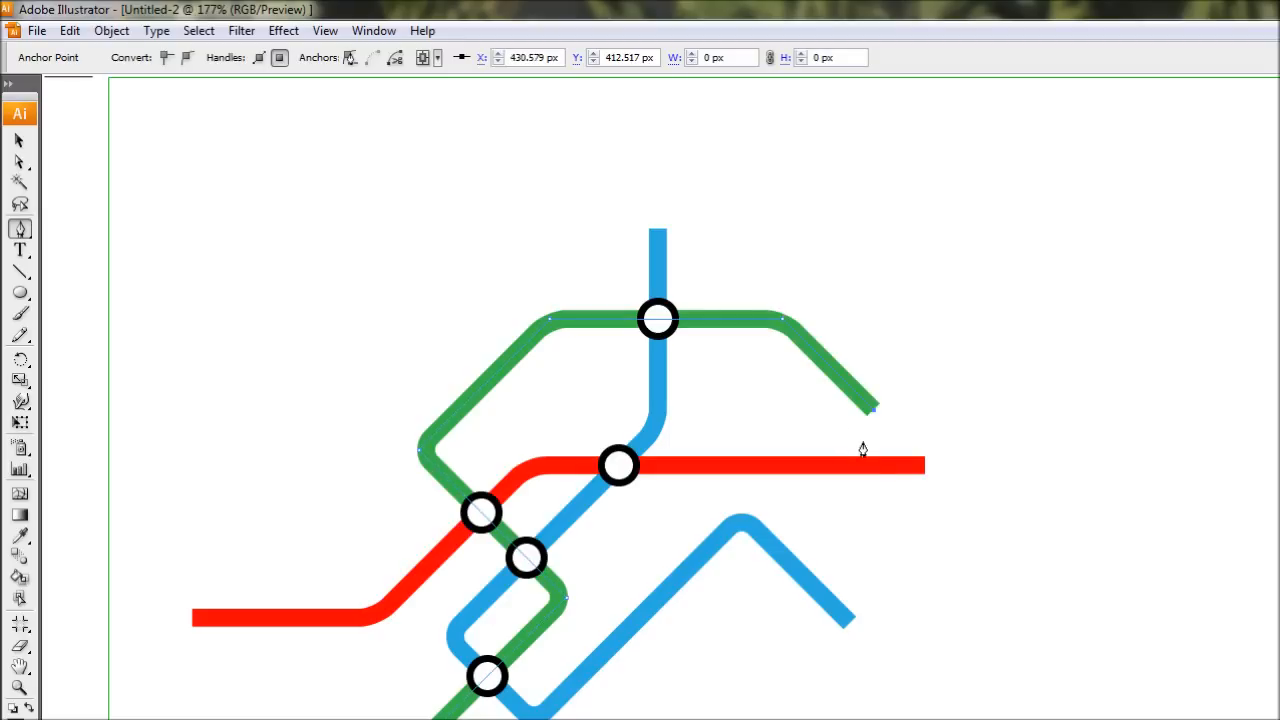